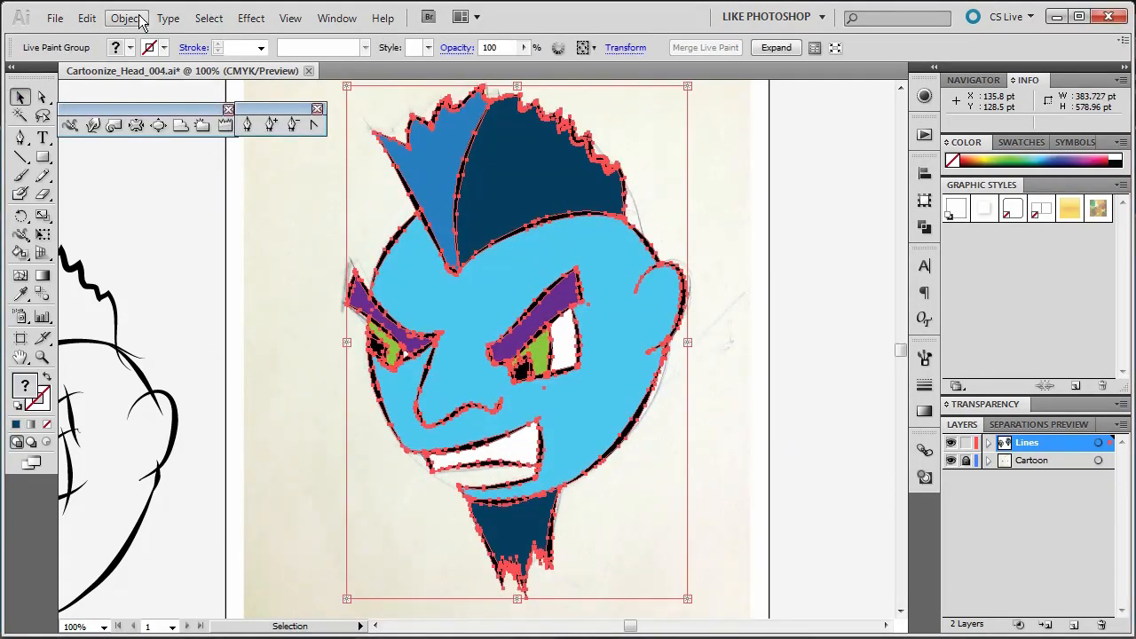
Step: Expand the cartoon head's Live Paint group into regular shapes via Object > Live Paint > Expand
{"action": "left_click", "coordinate": [126, 18]}
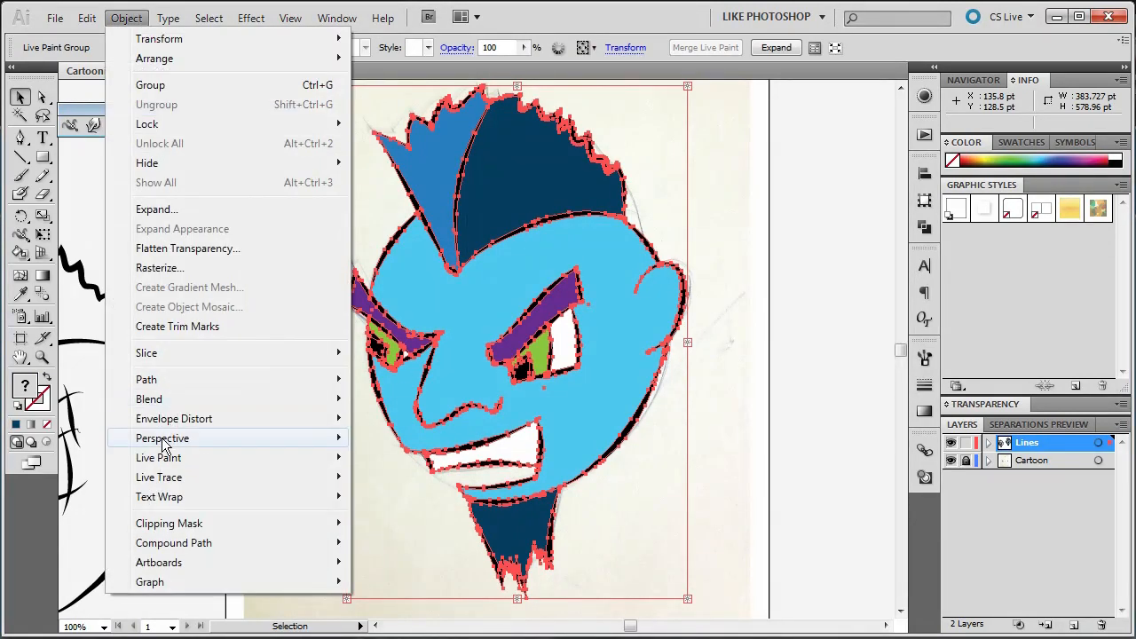
{"action": "mouse_move", "coordinate": [159, 476]}
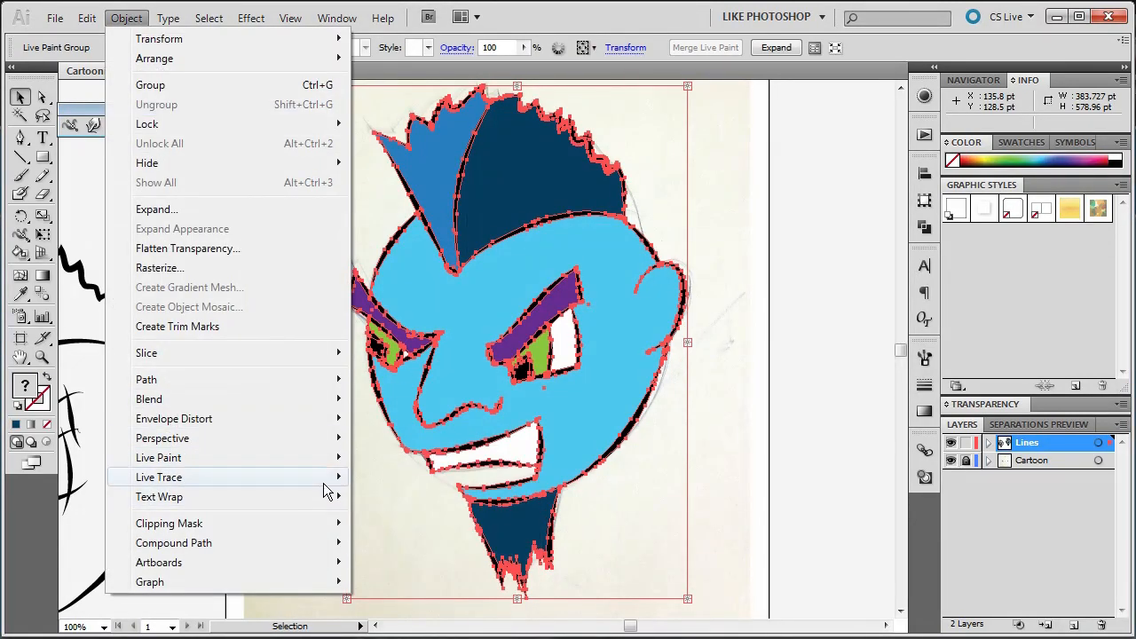
{"action": "left_click", "coordinate": [158, 458]}
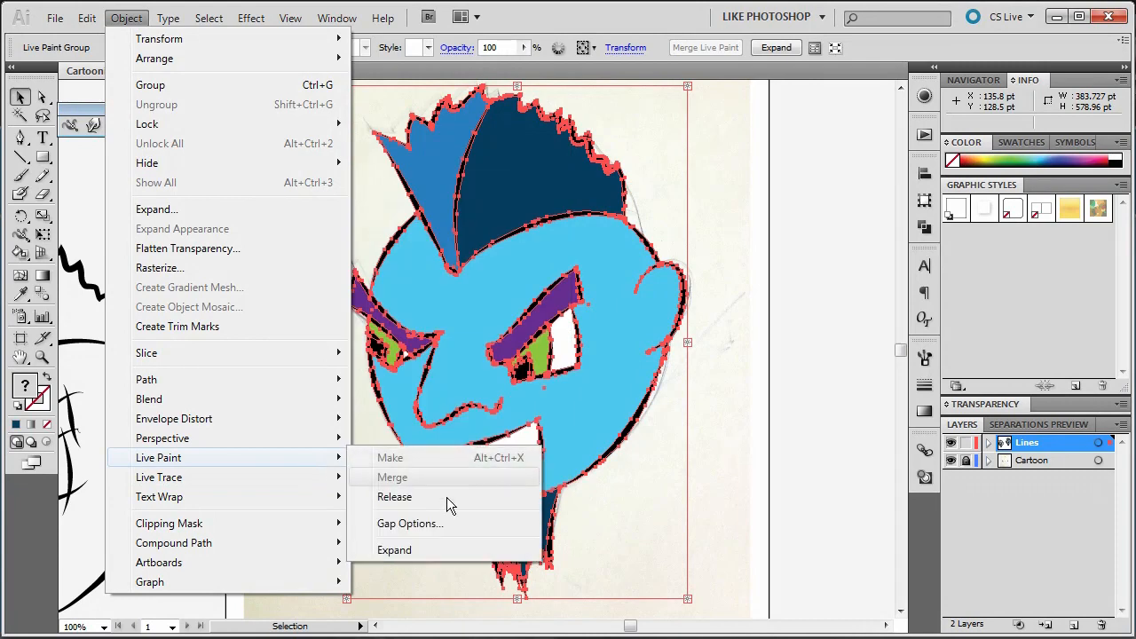
{"action": "mouse_move", "coordinate": [412, 551]}
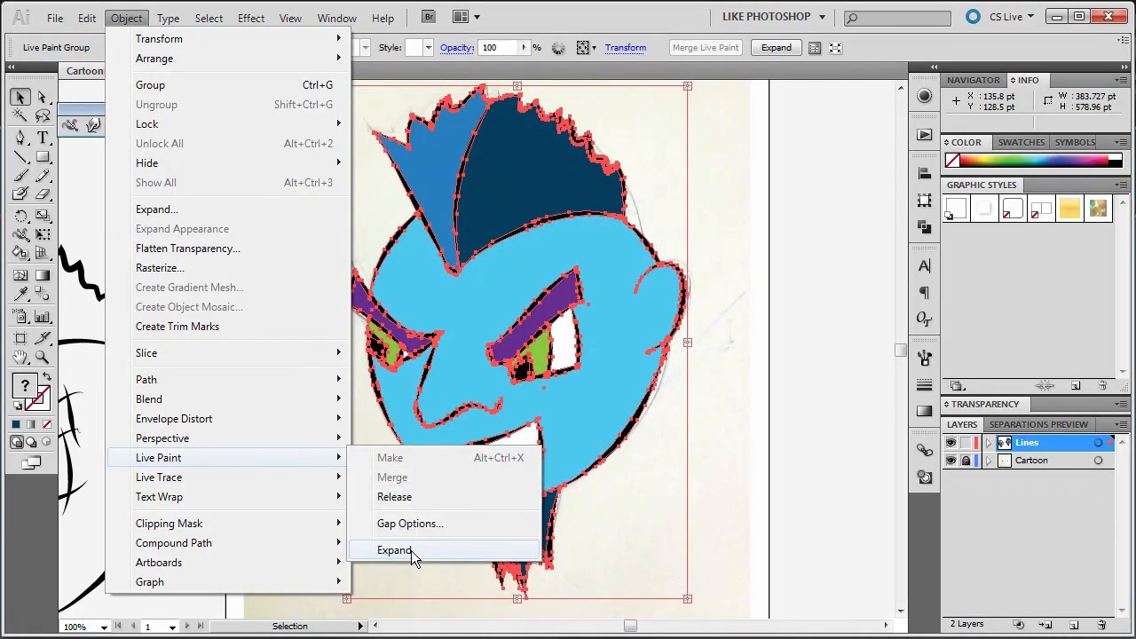
{"action": "left_click", "coordinate": [395, 551]}
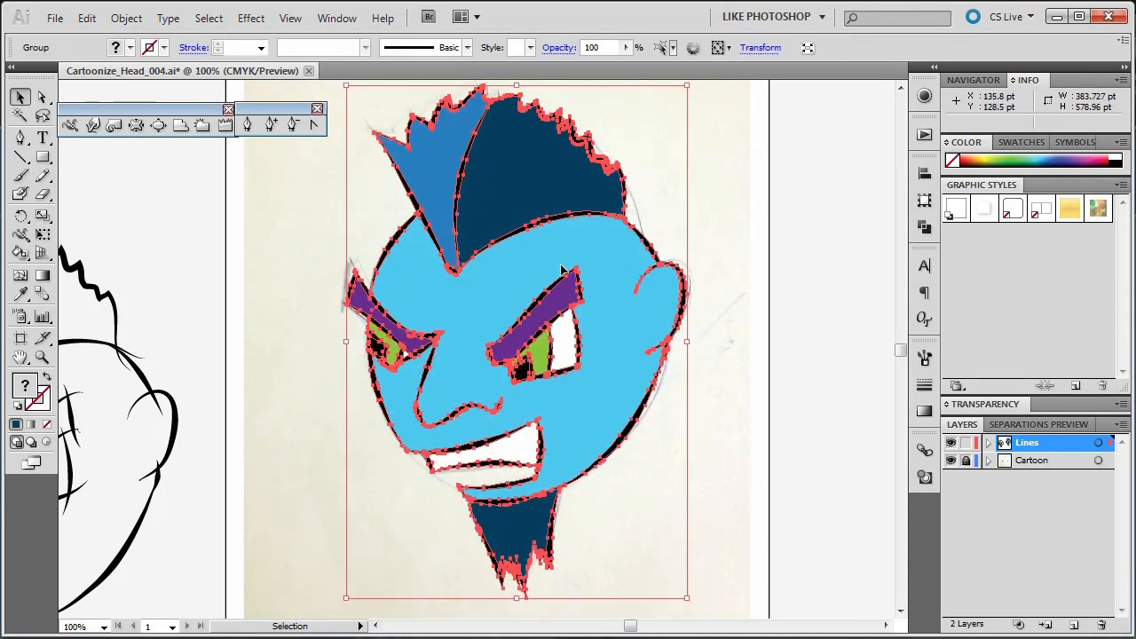
{"action": "mouse_move", "coordinate": [621, 390]}
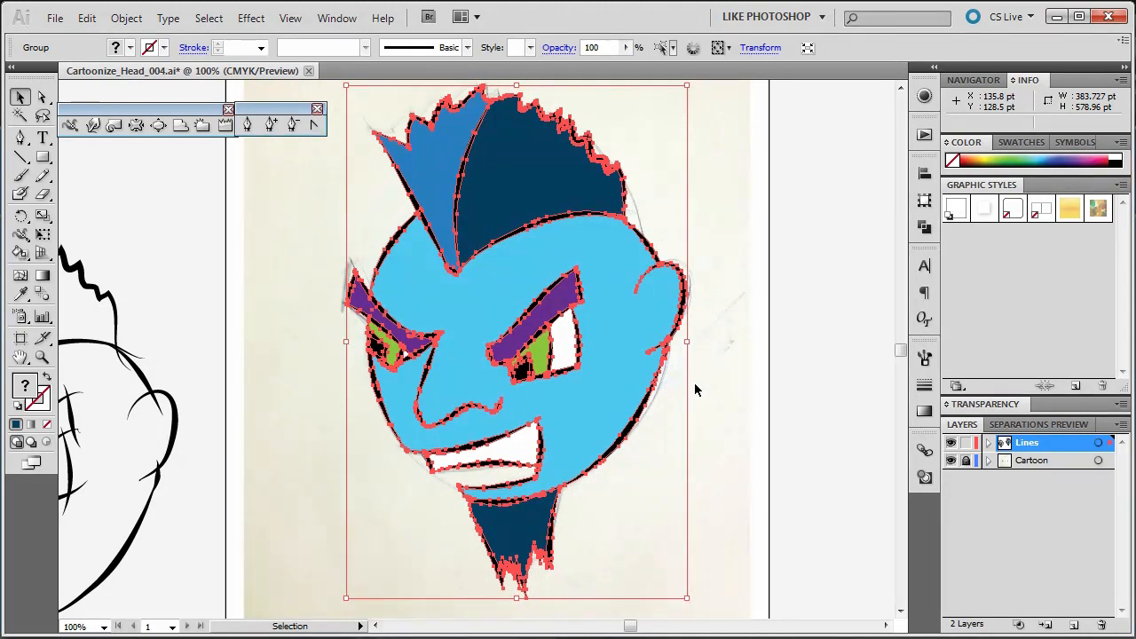
{"action": "mouse_move", "coordinate": [792, 364]}
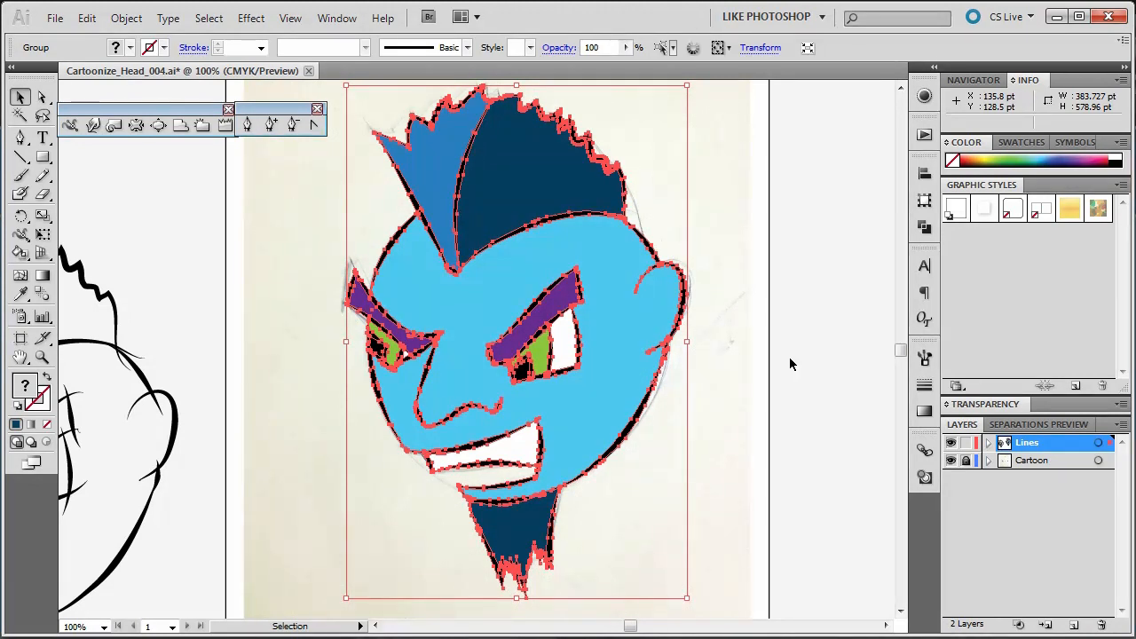
Step: Ungroup the expanded head artwork into independent shapes via Object > Ungroup
{"action": "left_click", "coordinate": [604, 373]}
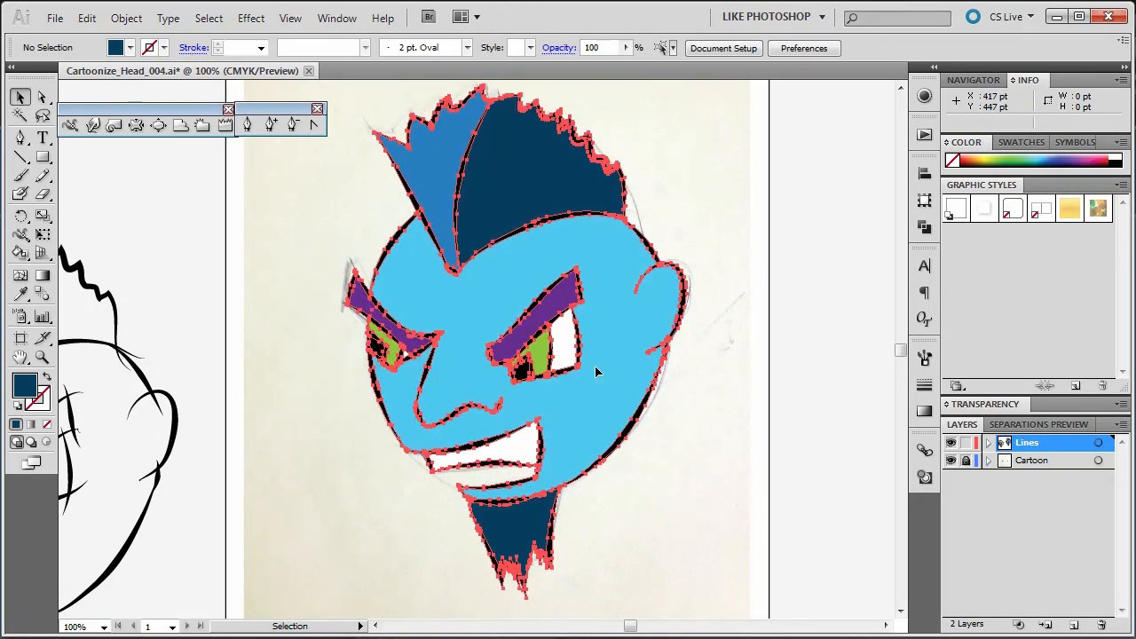
{"action": "left_click", "coordinate": [126, 18]}
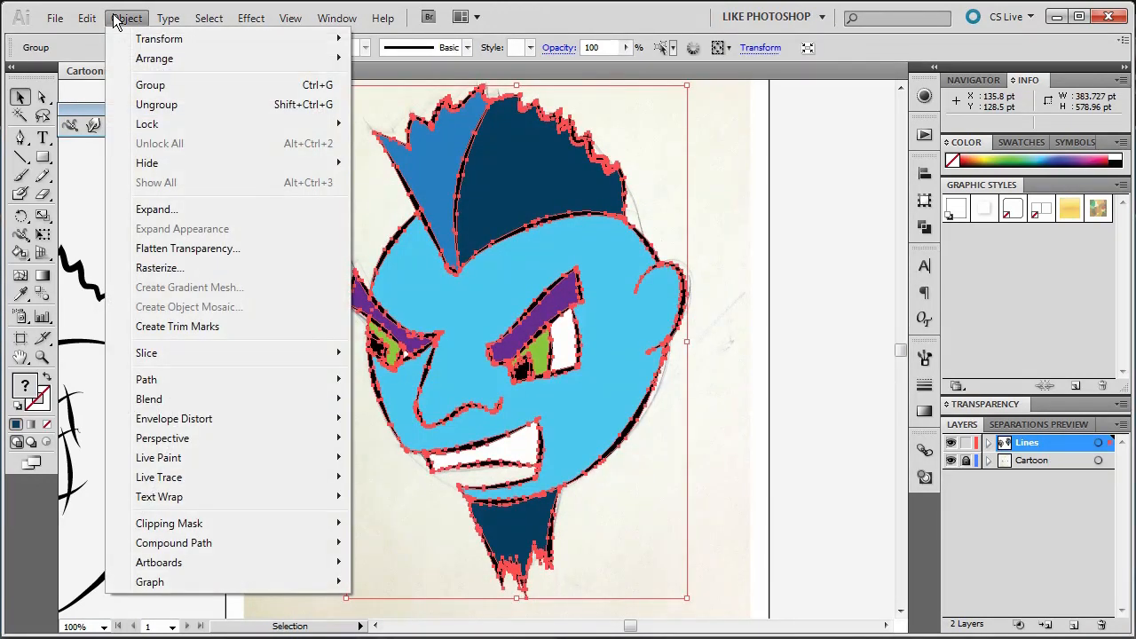
{"action": "mouse_move", "coordinate": [156, 103]}
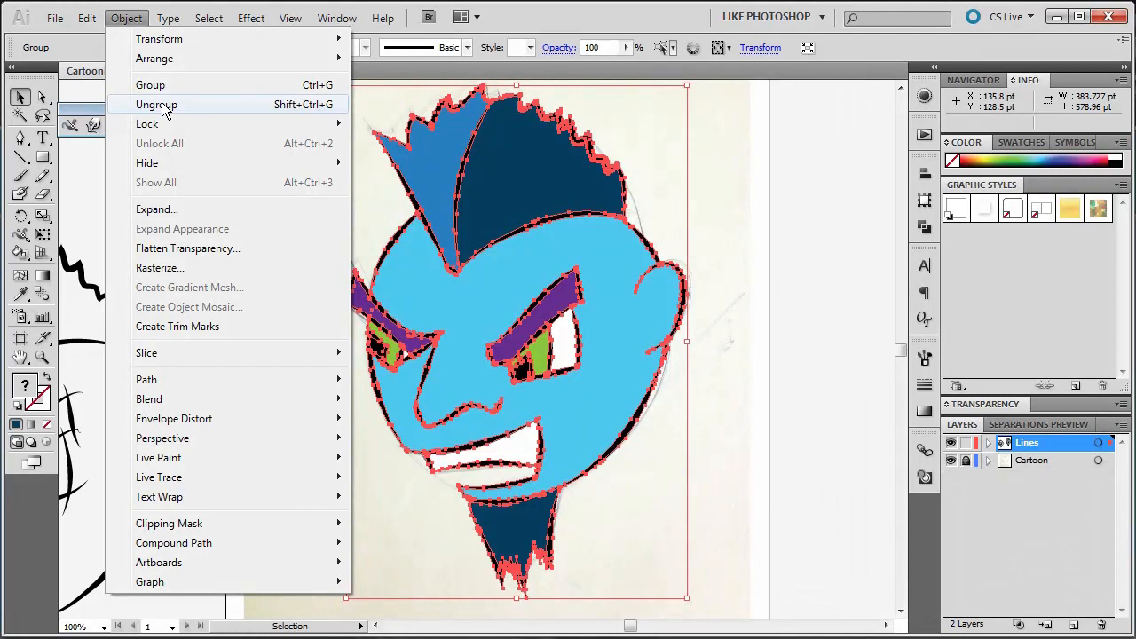
{"action": "left_click", "coordinate": [156, 103]}
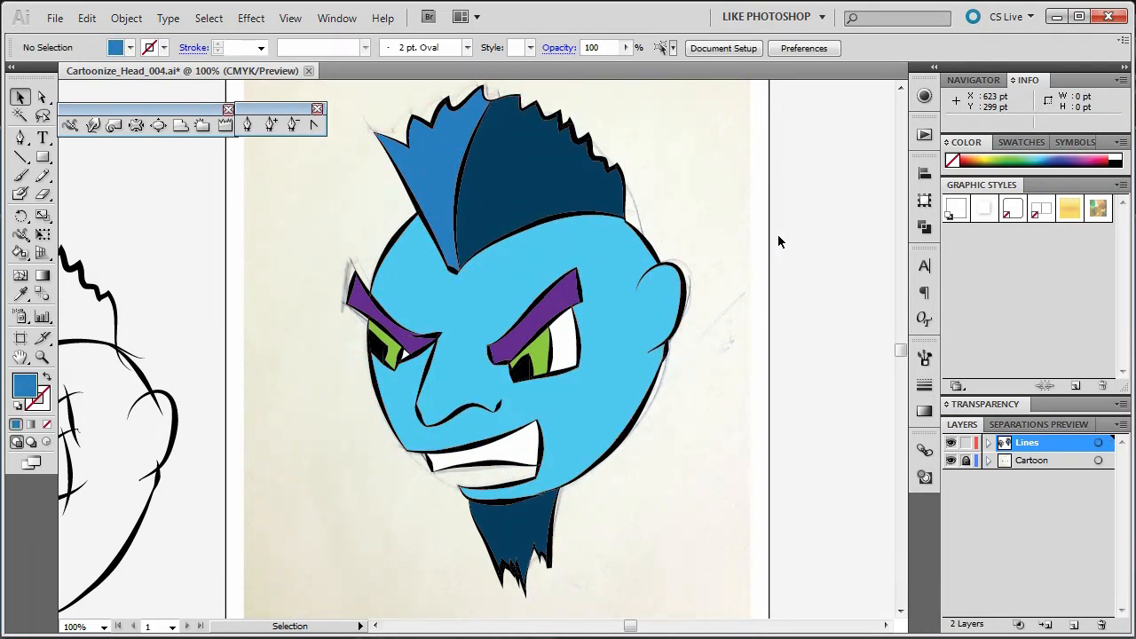
{"action": "mouse_move", "coordinate": [742, 302]}
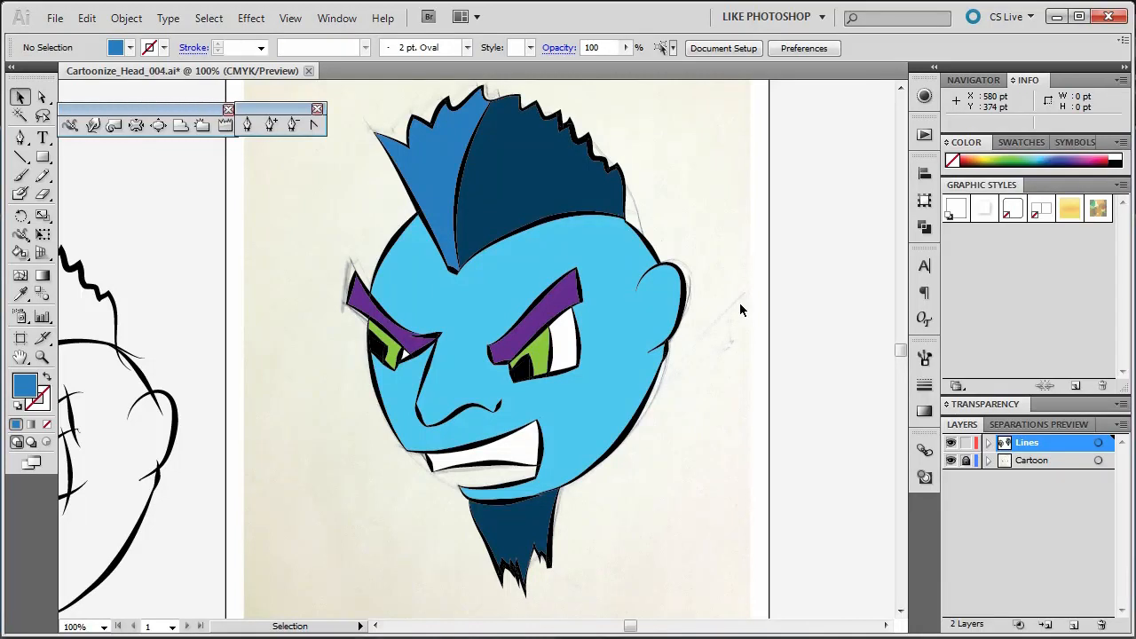
{"action": "mouse_move", "coordinate": [62, 257]}
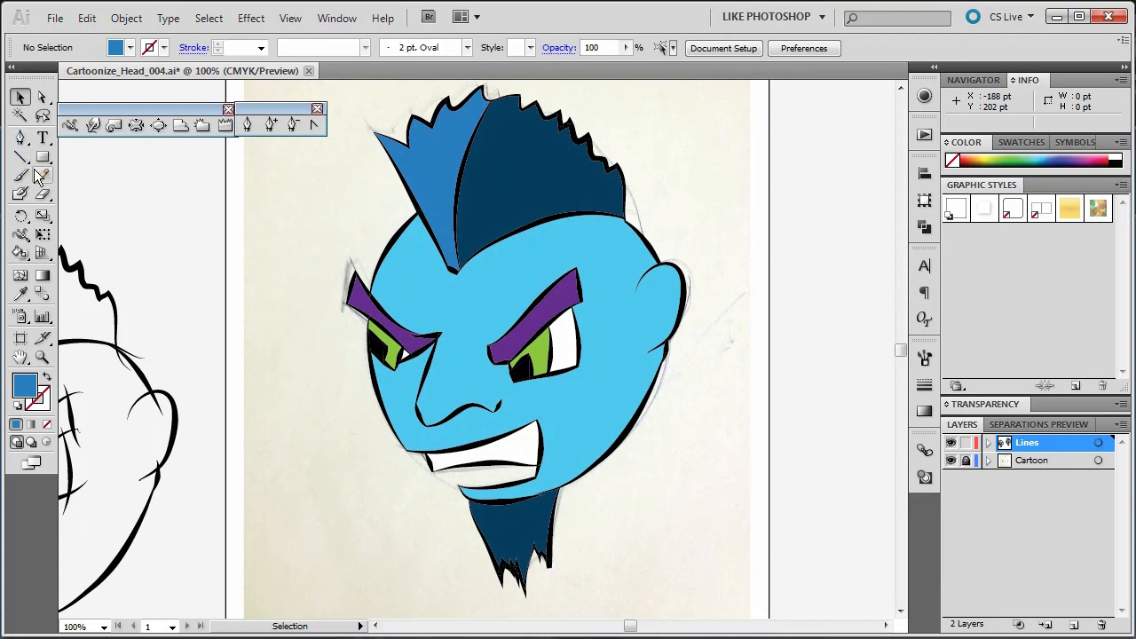
{"action": "mouse_move", "coordinate": [43, 195]}
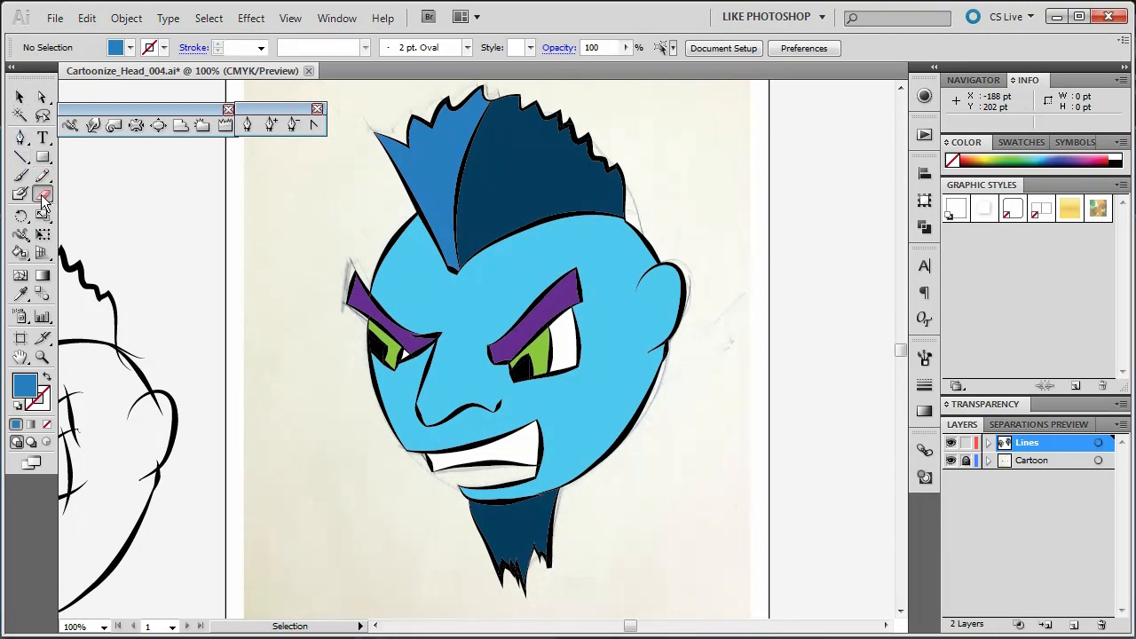
Step: Slice the blue face shape with two Knife cuts so its right side becomes a separate piece
{"action": "left_click", "coordinate": [43, 193]}
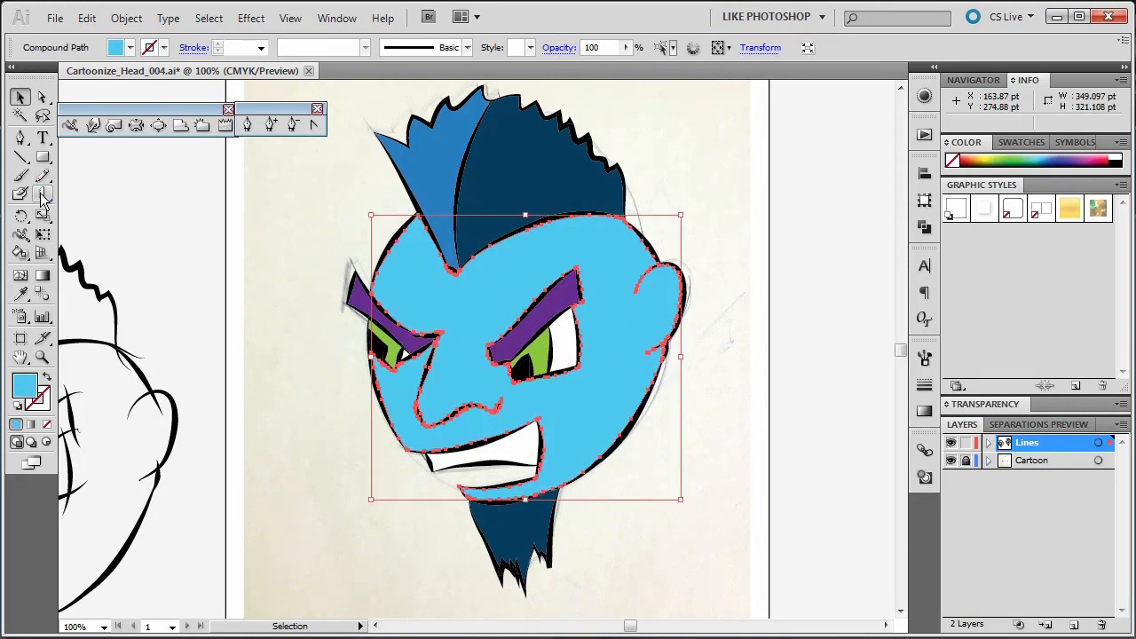
{"action": "left_click", "coordinate": [43, 194]}
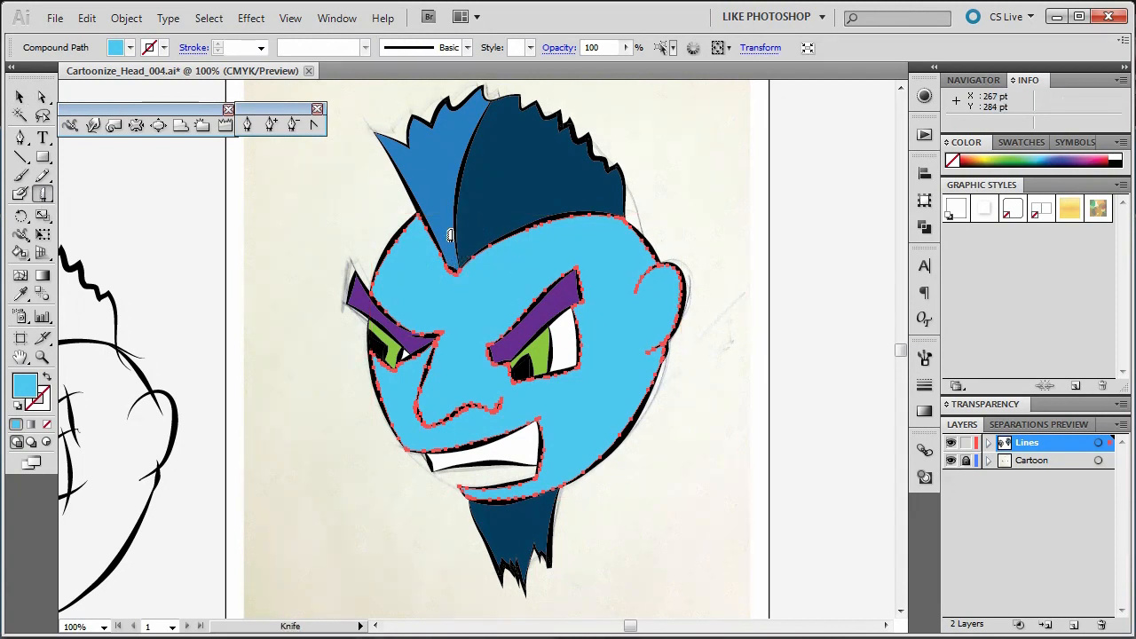
{"action": "mouse_move", "coordinate": [465, 233]}
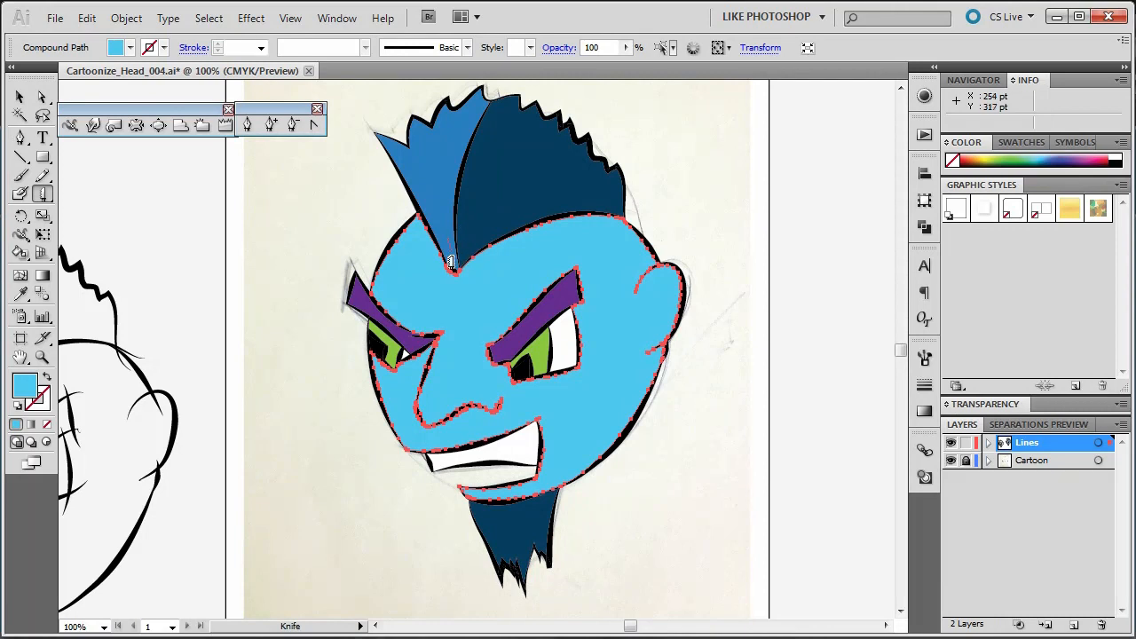
{"action": "left_click_drag", "start_coordinate": [453, 266], "coordinate": [582, 263]}
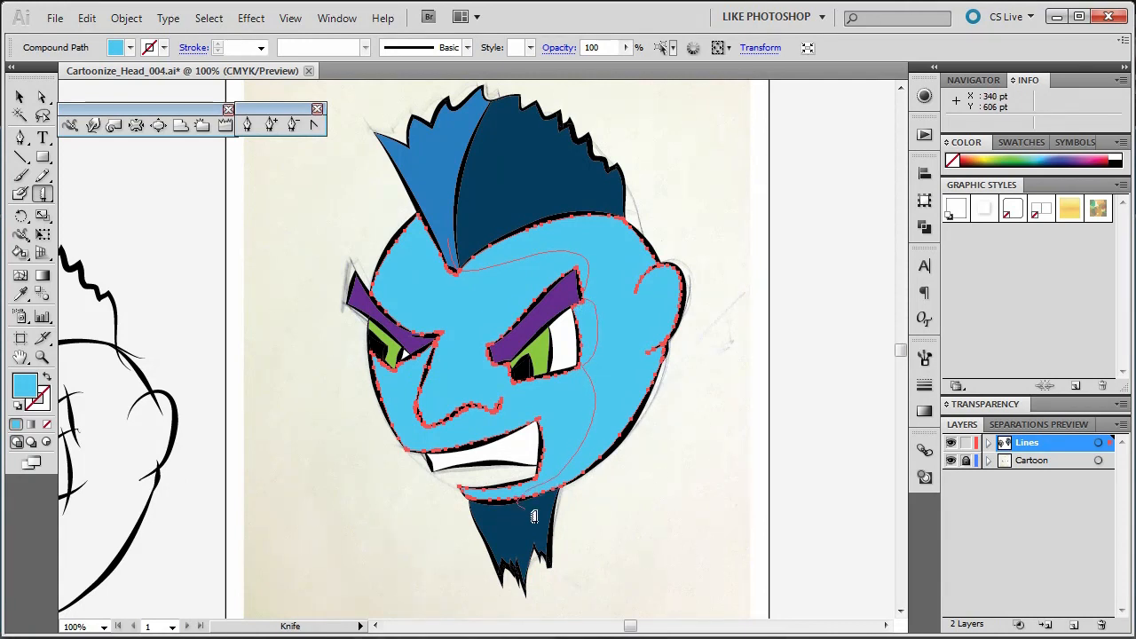
{"action": "left_click_drag", "start_coordinate": [533, 515], "coordinate": [613, 192]}
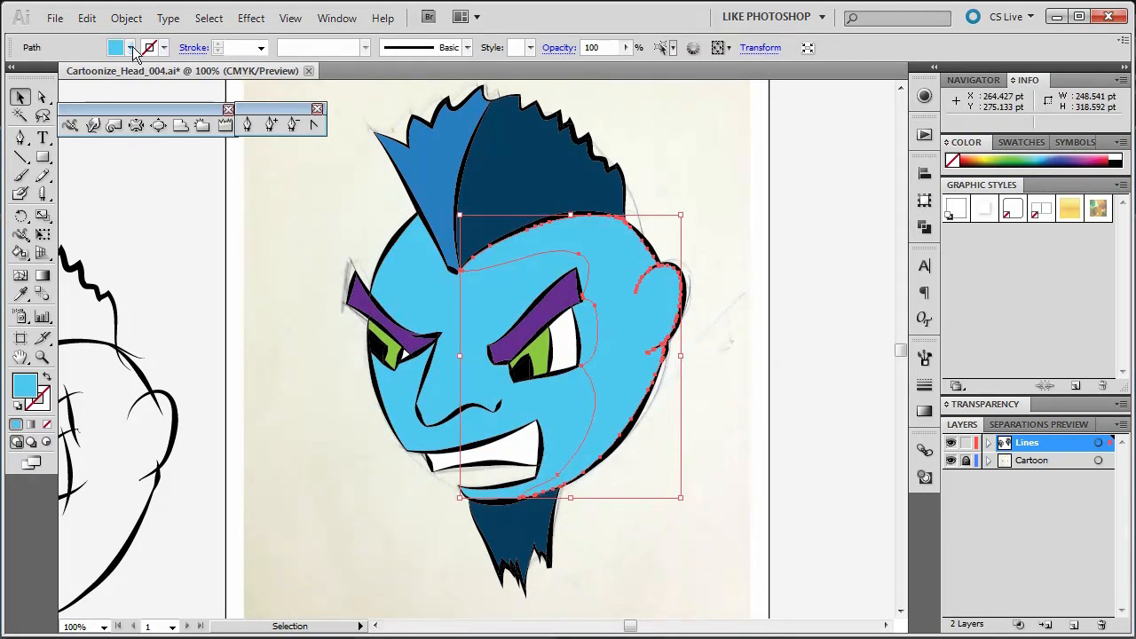
Step: Fill the face's right-side piece with a darker blue swatch
{"action": "left_click", "coordinate": [131, 47]}
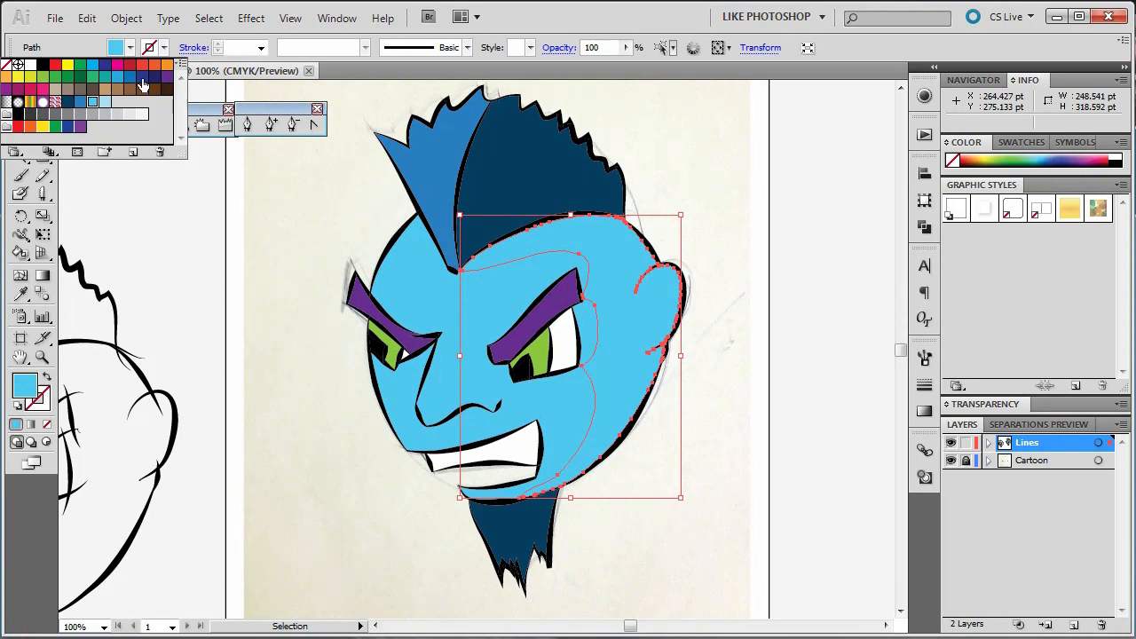
{"action": "left_click", "coordinate": [139, 78]}
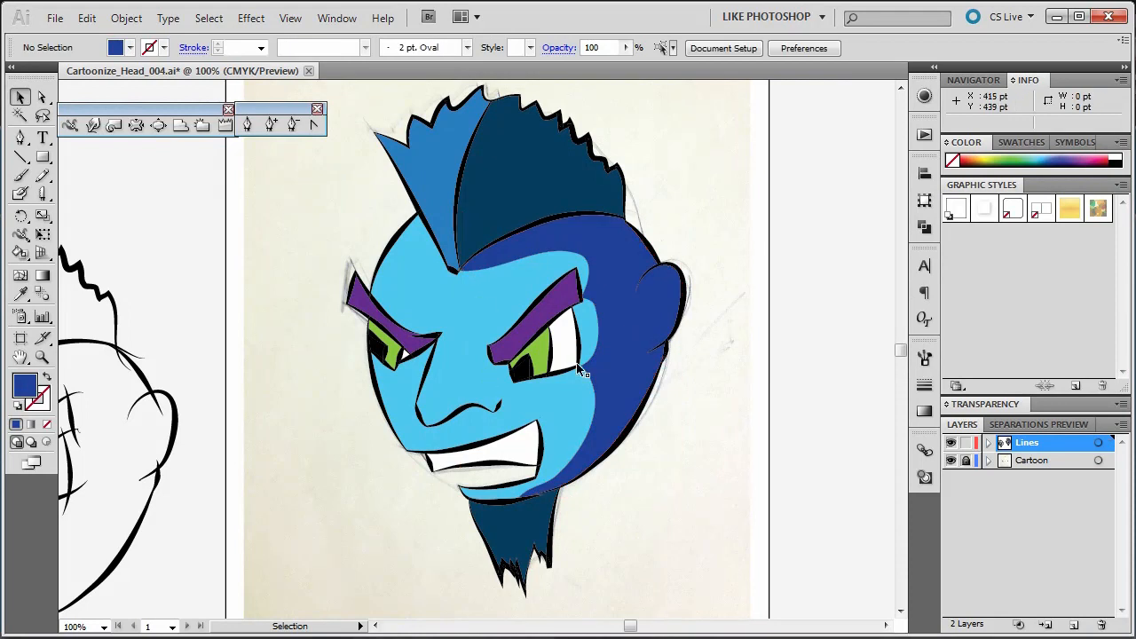
{"action": "mouse_move", "coordinate": [643, 334]}
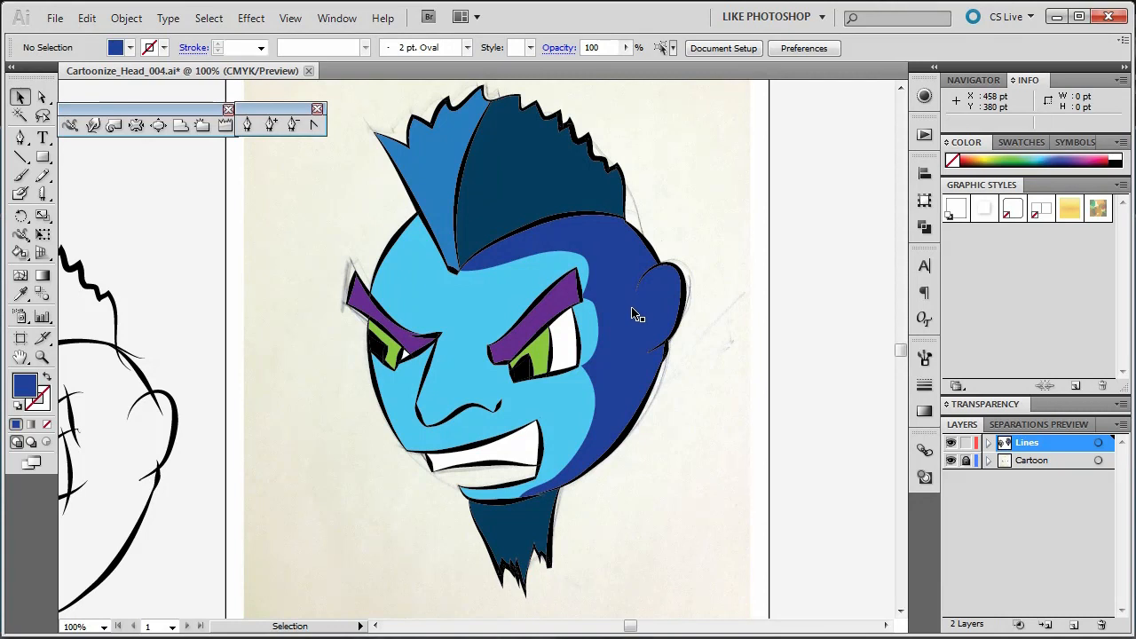
{"action": "mouse_move", "coordinate": [654, 288]}
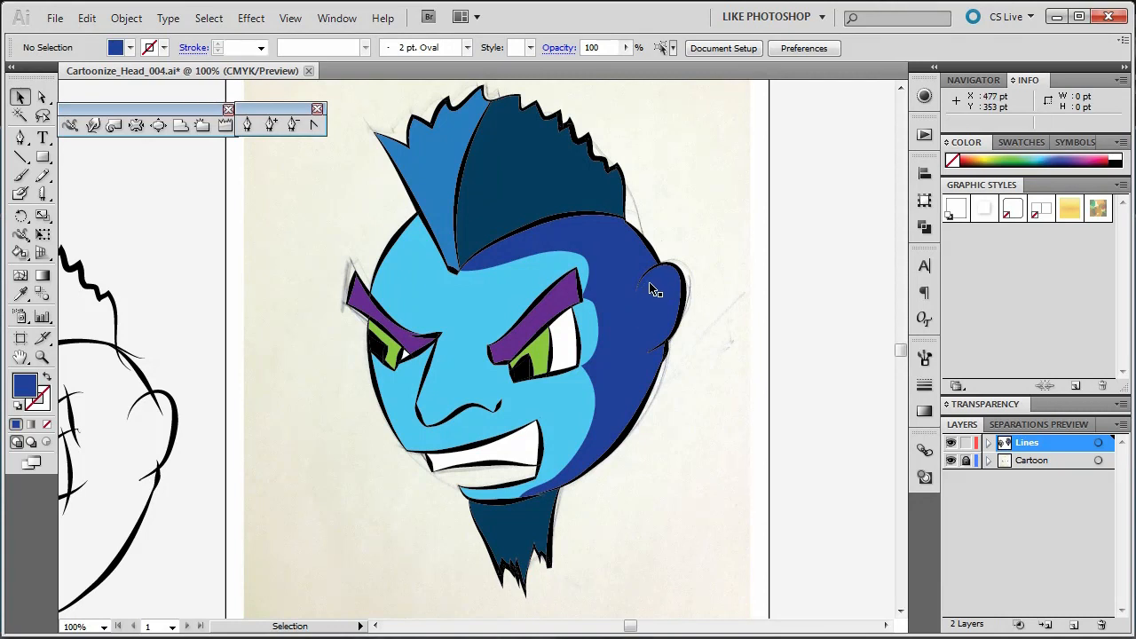
{"action": "mouse_move", "coordinate": [636, 321]}
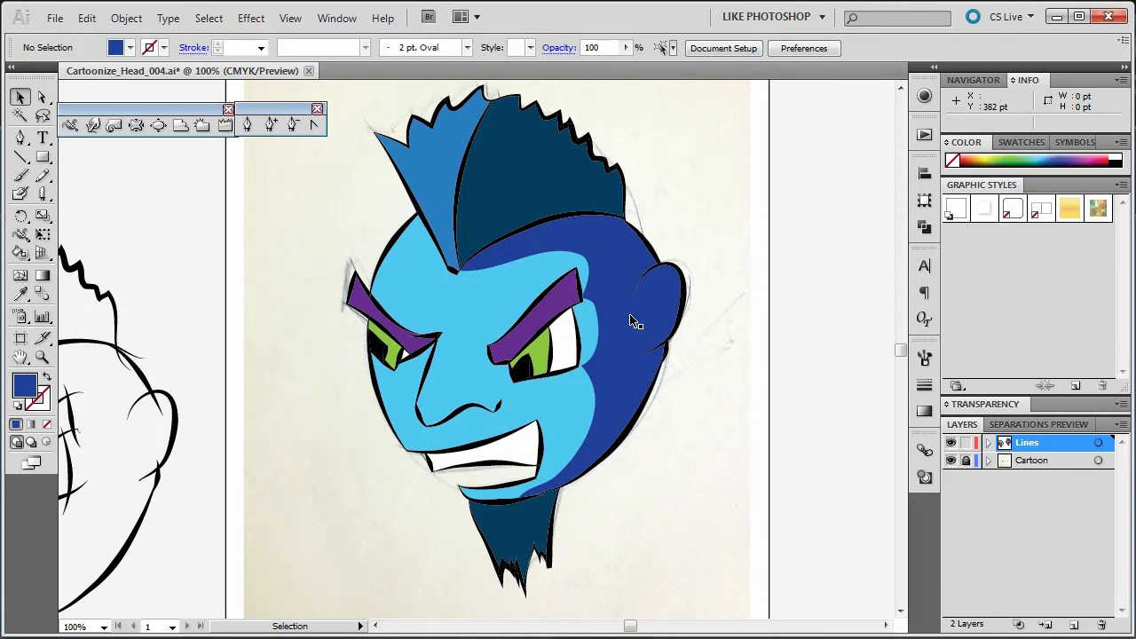
Step: Knife a small highlight shape out of the ear on the darker blue side
{"action": "left_click", "coordinate": [635, 319]}
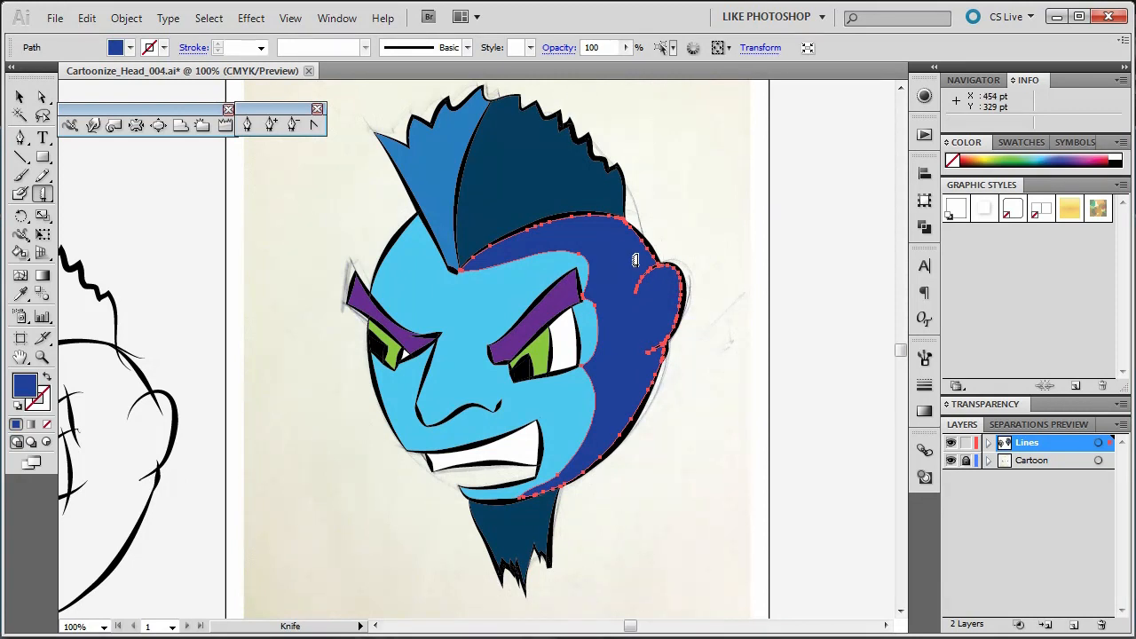
{"action": "mouse_move", "coordinate": [696, 270]}
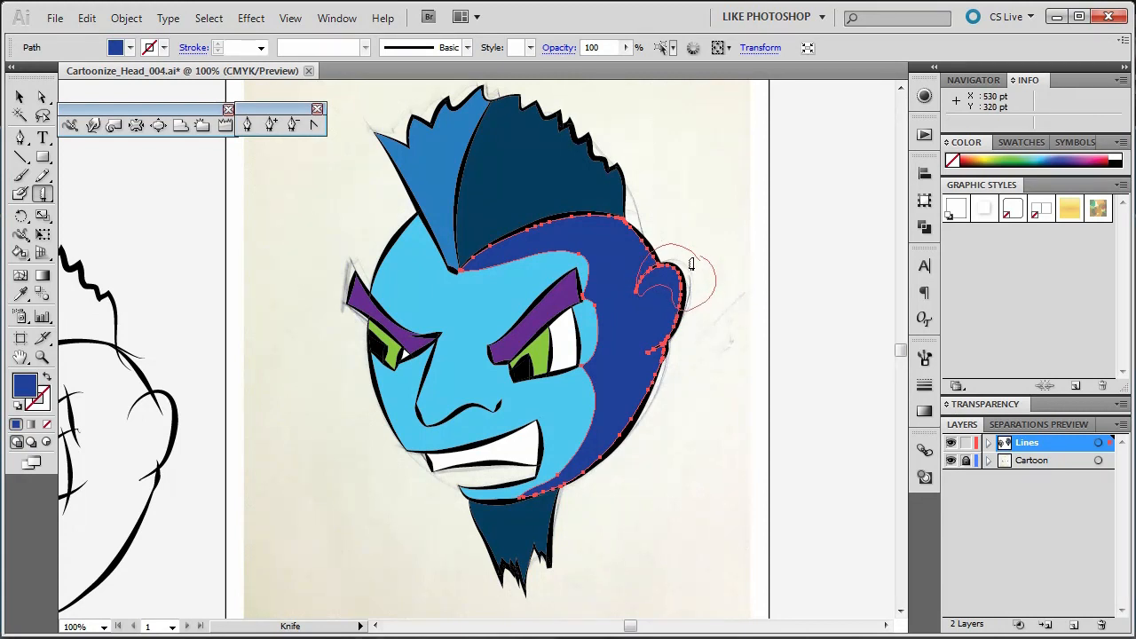
{"action": "left_click_drag", "start_coordinate": [691, 263], "coordinate": [666, 283]}
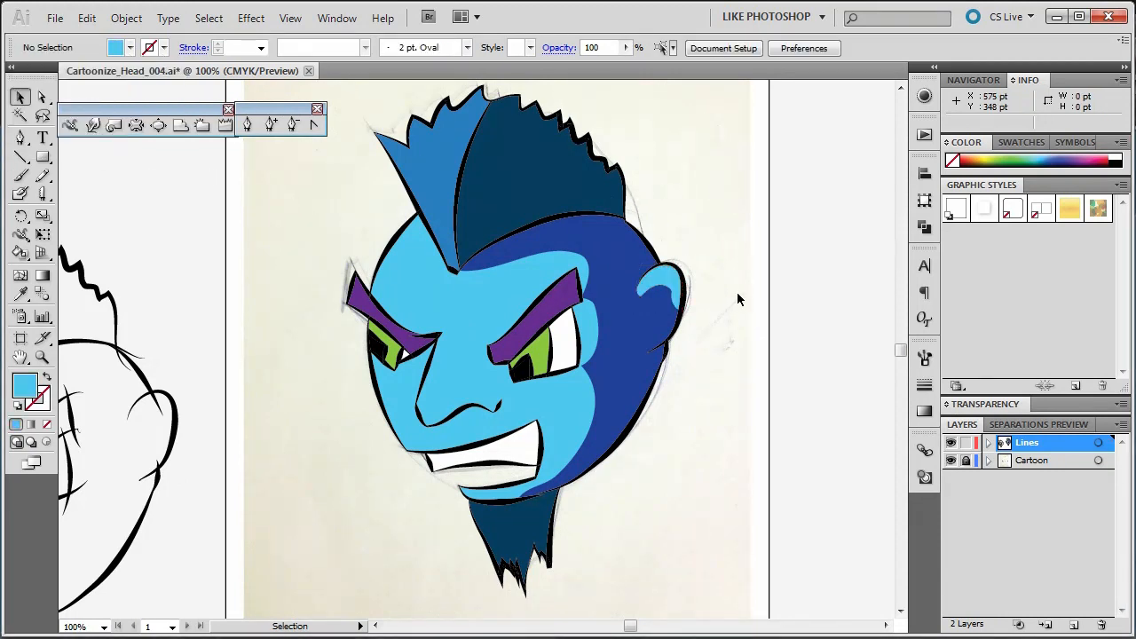
{"action": "mouse_move", "coordinate": [426, 394]}
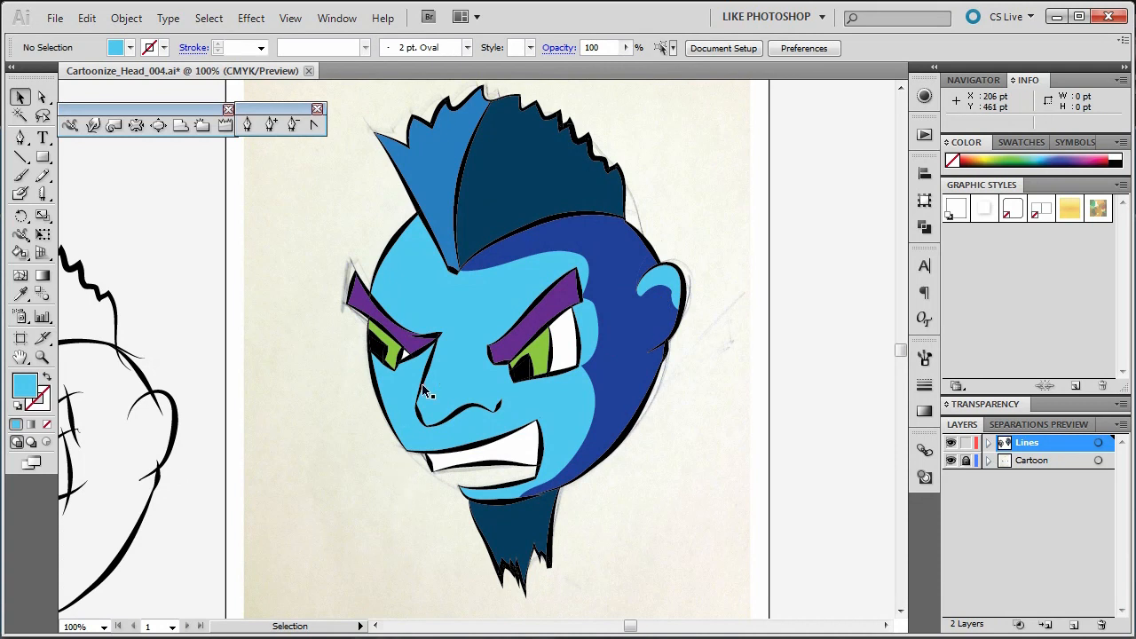
{"action": "mouse_move", "coordinate": [458, 316]}
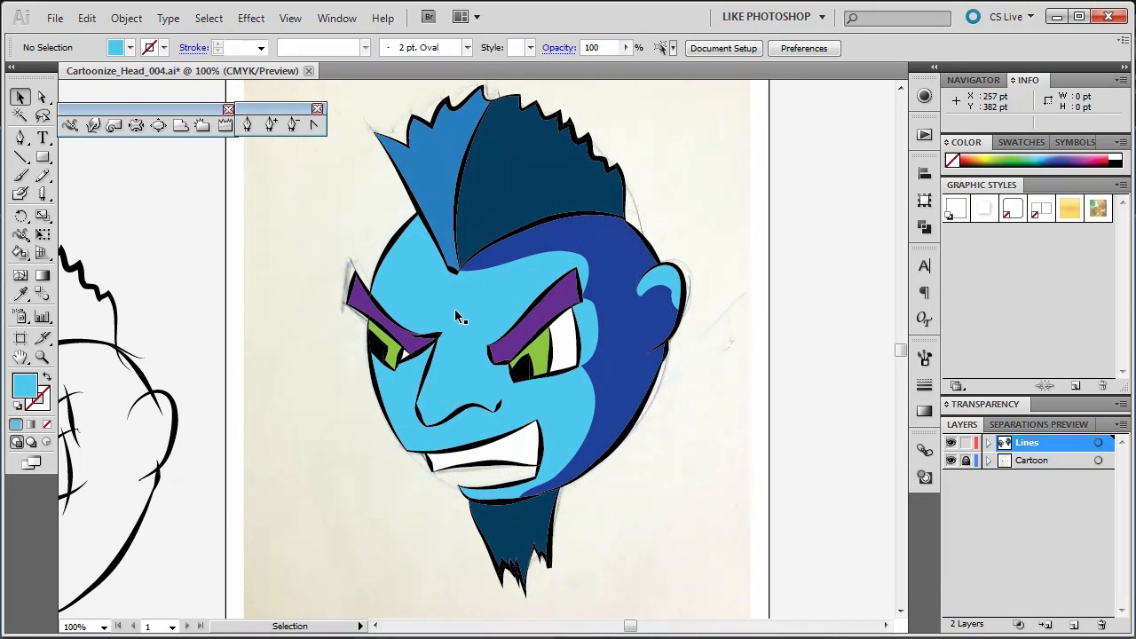
Step: Select the light blue face shape ready for slicing
{"action": "left_click", "coordinate": [453, 320]}
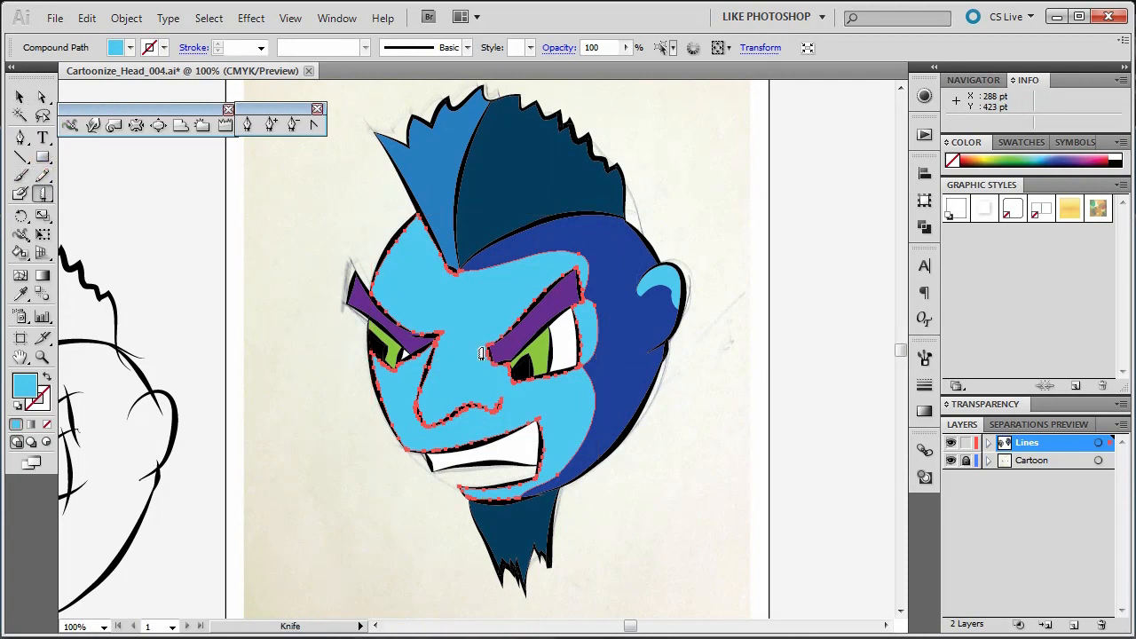
{"action": "mouse_move", "coordinate": [494, 355]}
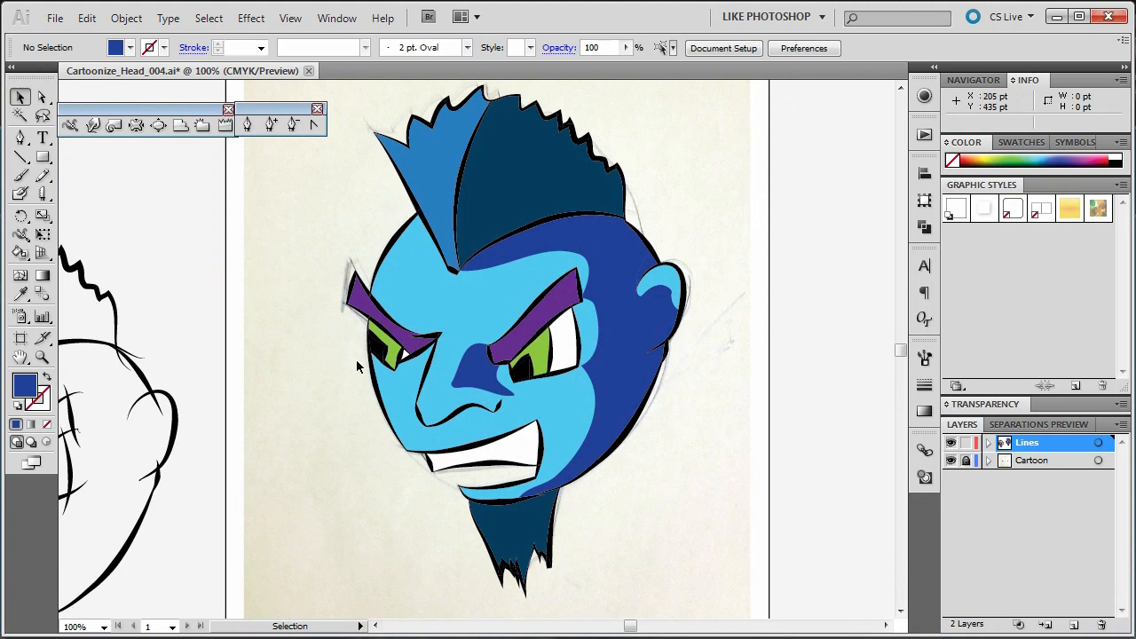
{"action": "mouse_move", "coordinate": [406, 313]}
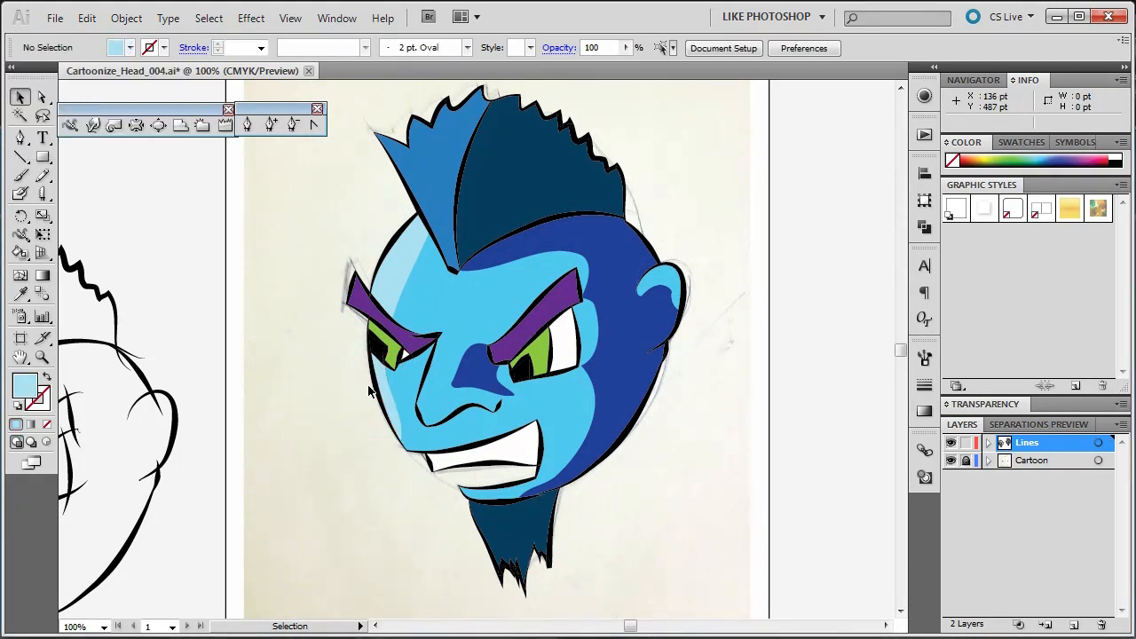
{"action": "mouse_move", "coordinate": [473, 249]}
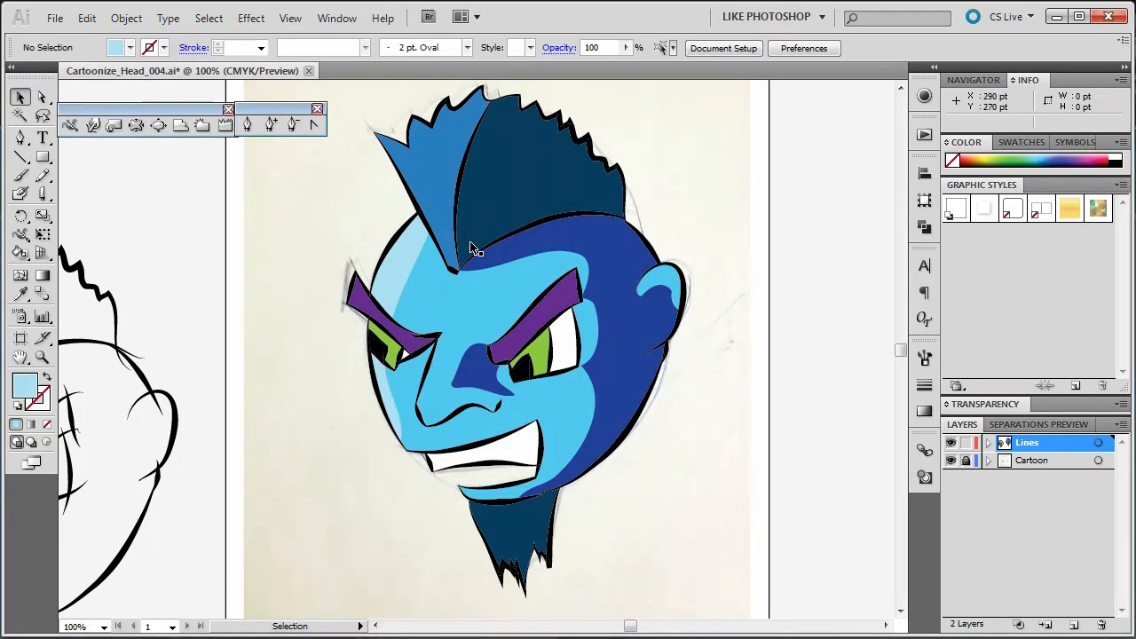
{"action": "mouse_move", "coordinate": [501, 504]}
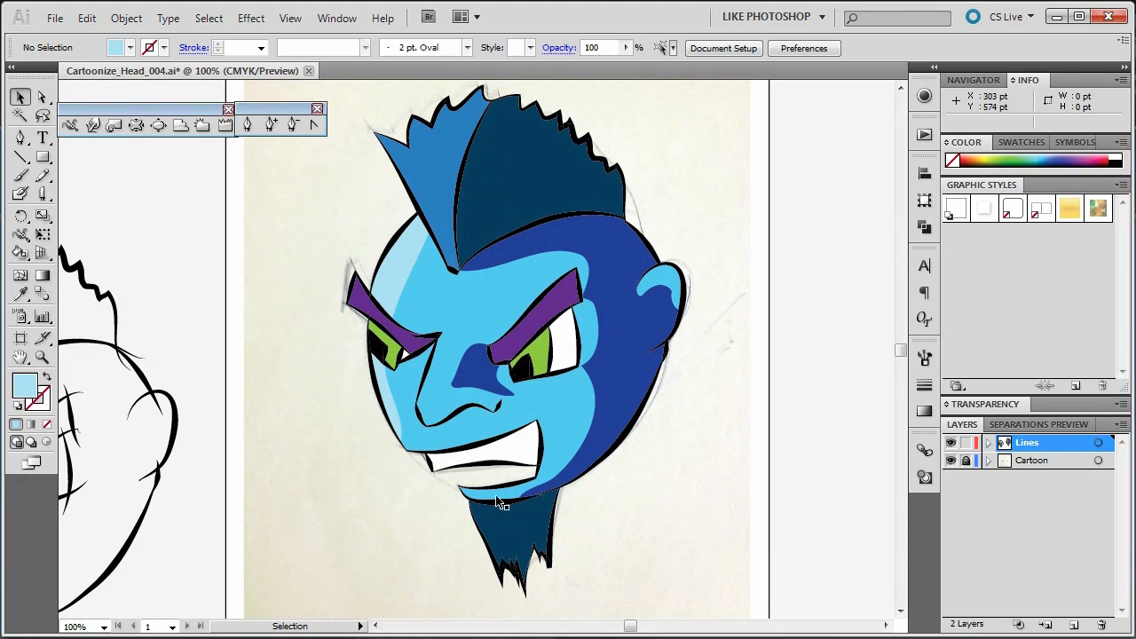
{"action": "mouse_move", "coordinate": [490, 536]}
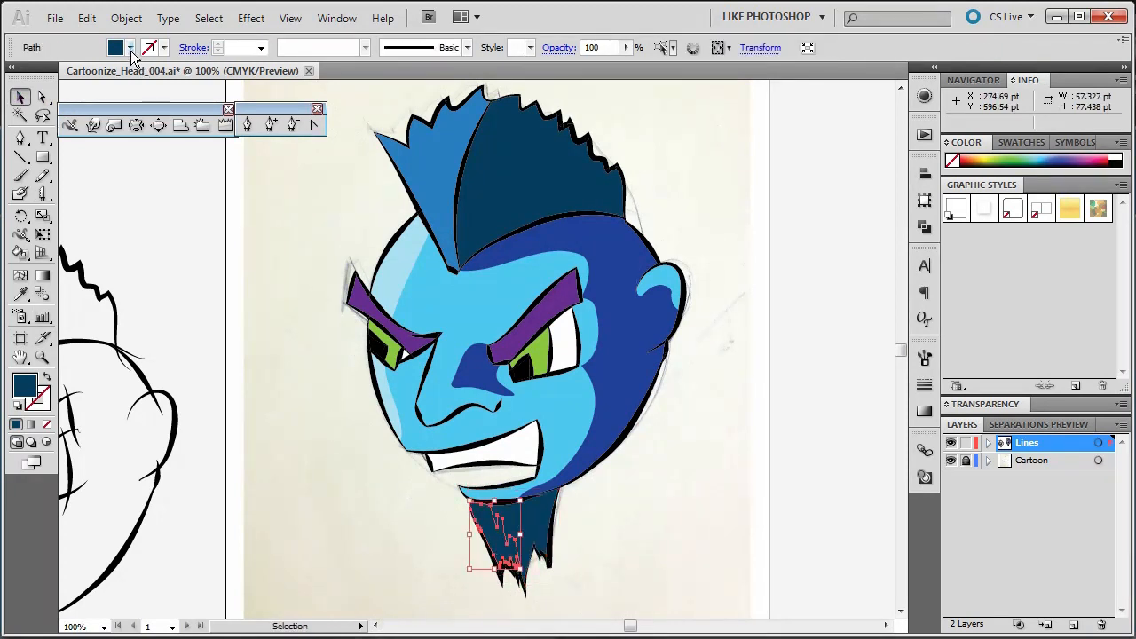
Step: Fill the goatee piece with a purple swatch
{"action": "left_click", "coordinate": [131, 46]}
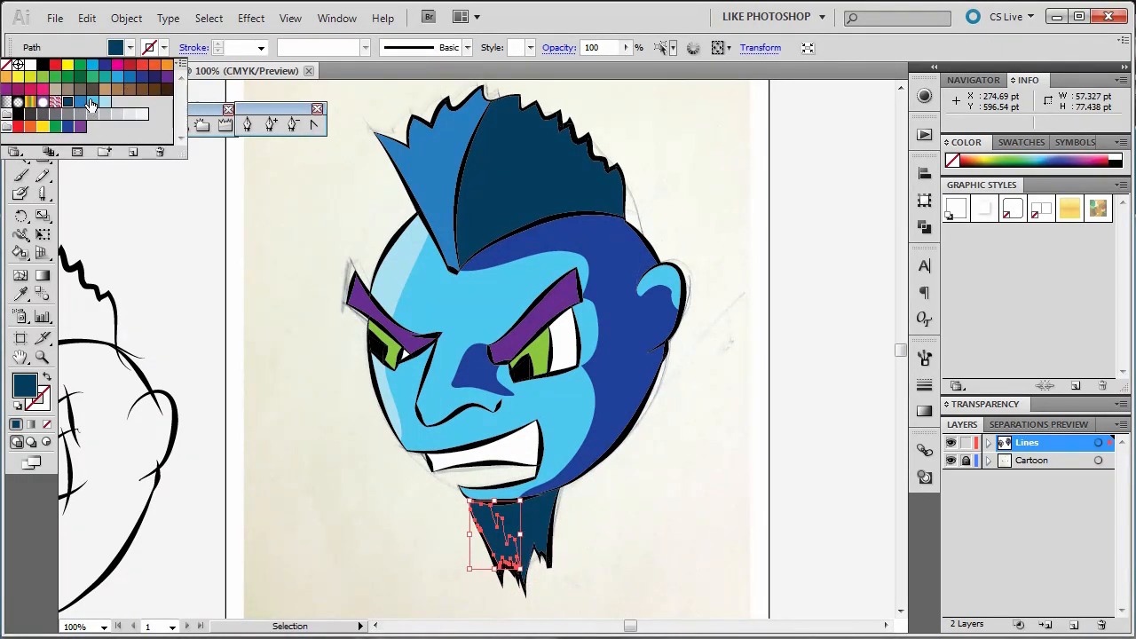
{"action": "left_click", "coordinate": [92, 78]}
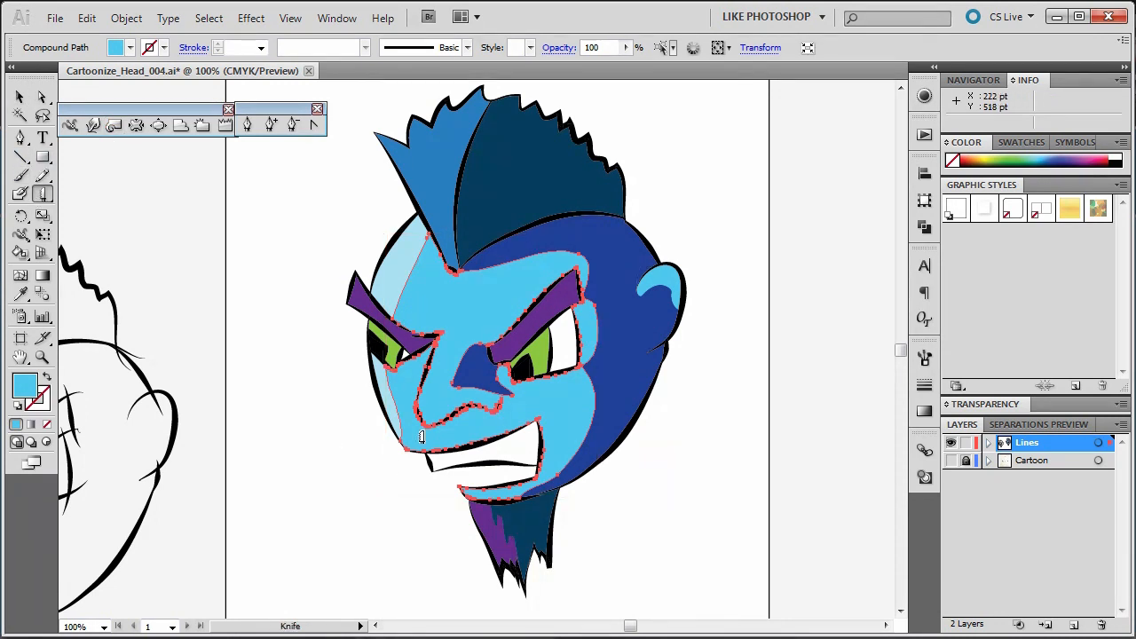
Step: Knife a shadow shape beside the nose and colour the new face section
{"action": "left_click_drag", "start_coordinate": [422, 435], "coordinate": [473, 435]}
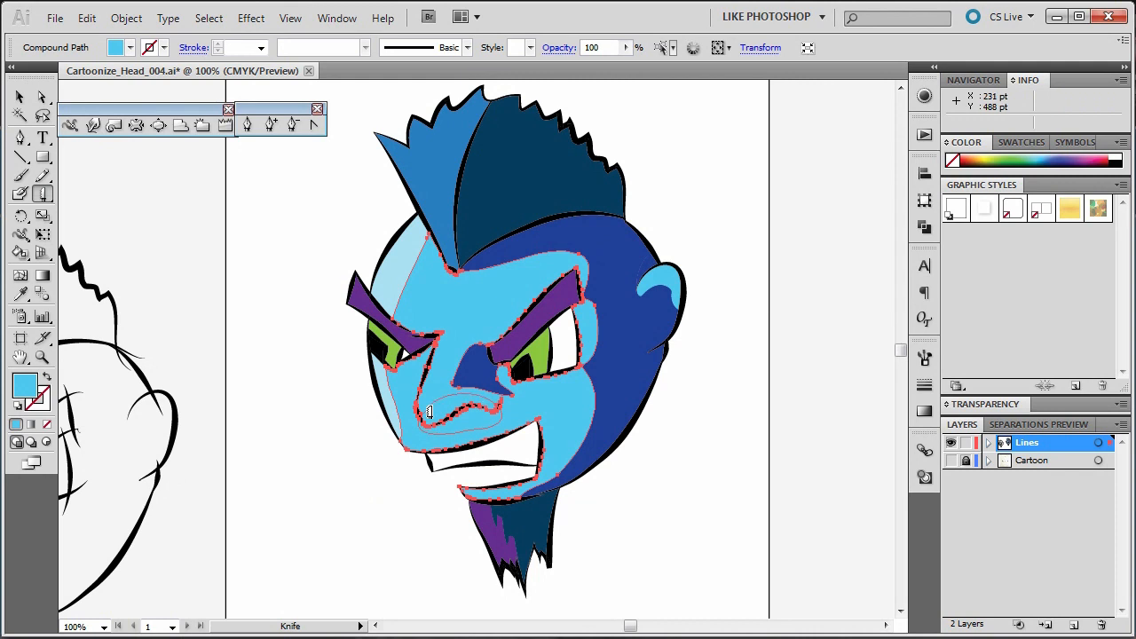
{"action": "left_click", "coordinate": [19, 98]}
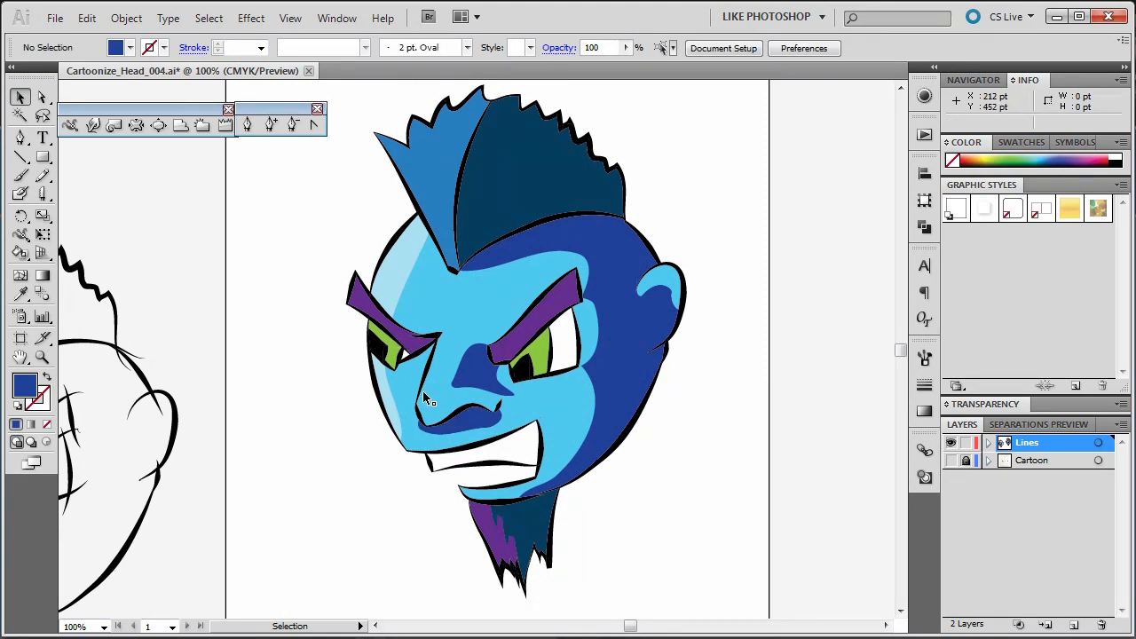
{"action": "mouse_move", "coordinate": [600, 500]}
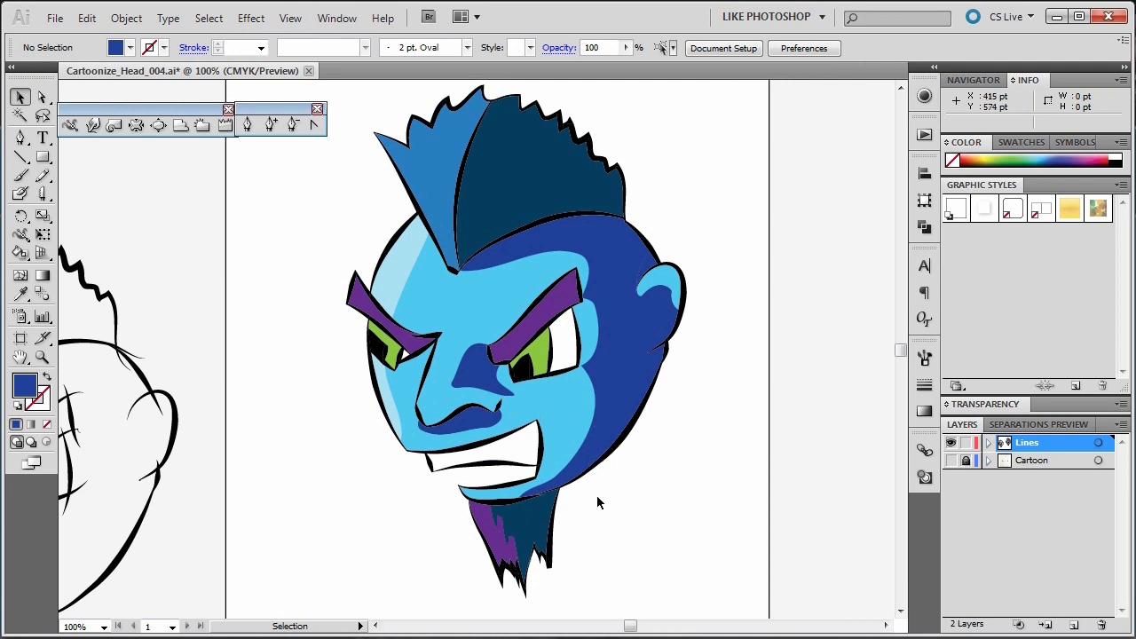